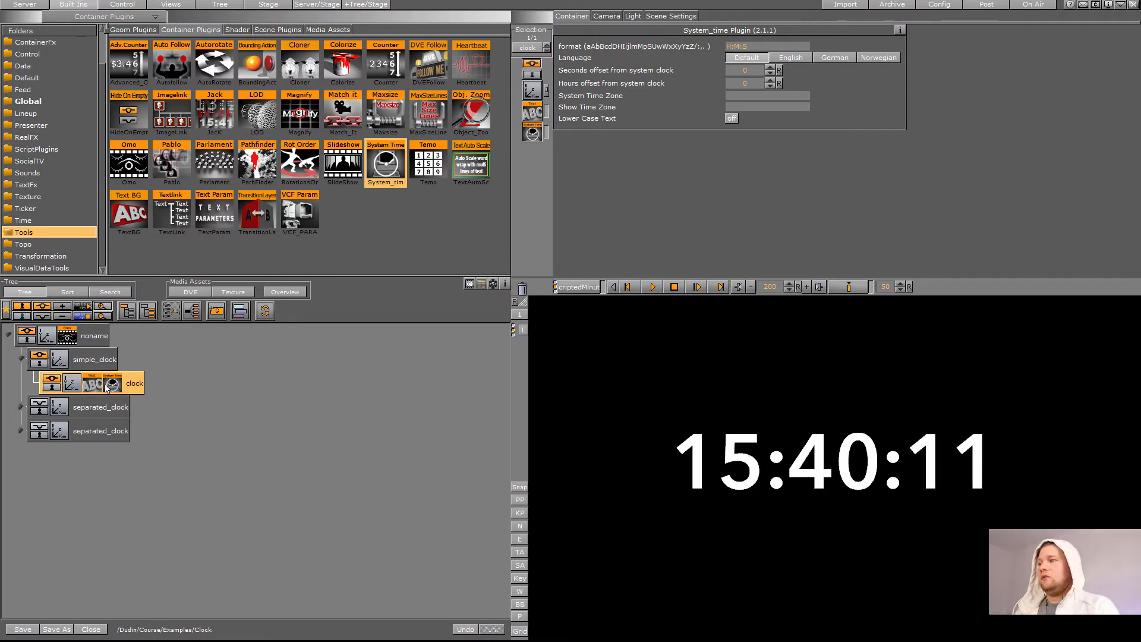
Begin changing the simple clock's digits to a thin Avenir typeface.
click(92, 384)
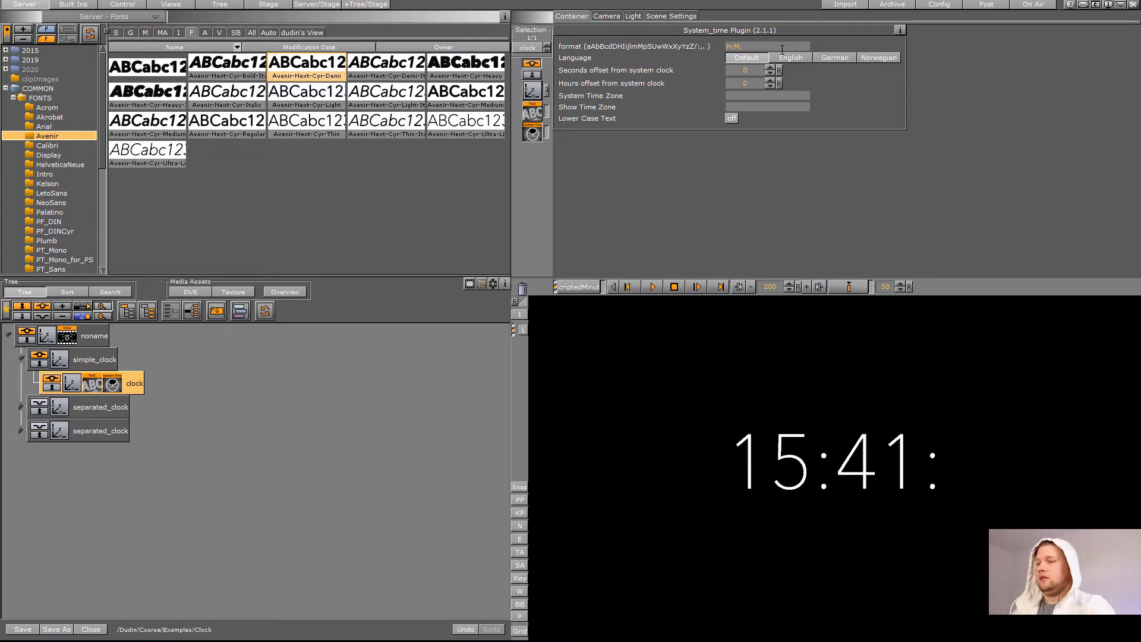
Enter the literal digits 20 into the clock's System_time format field.
text(20)
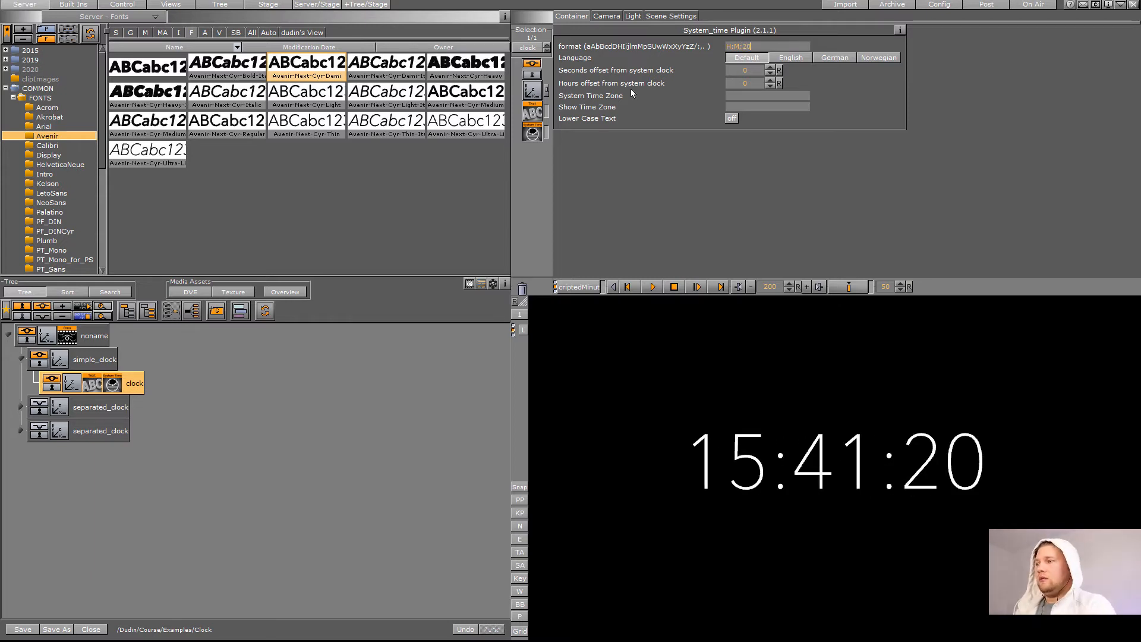
mouse_move(355, 290)
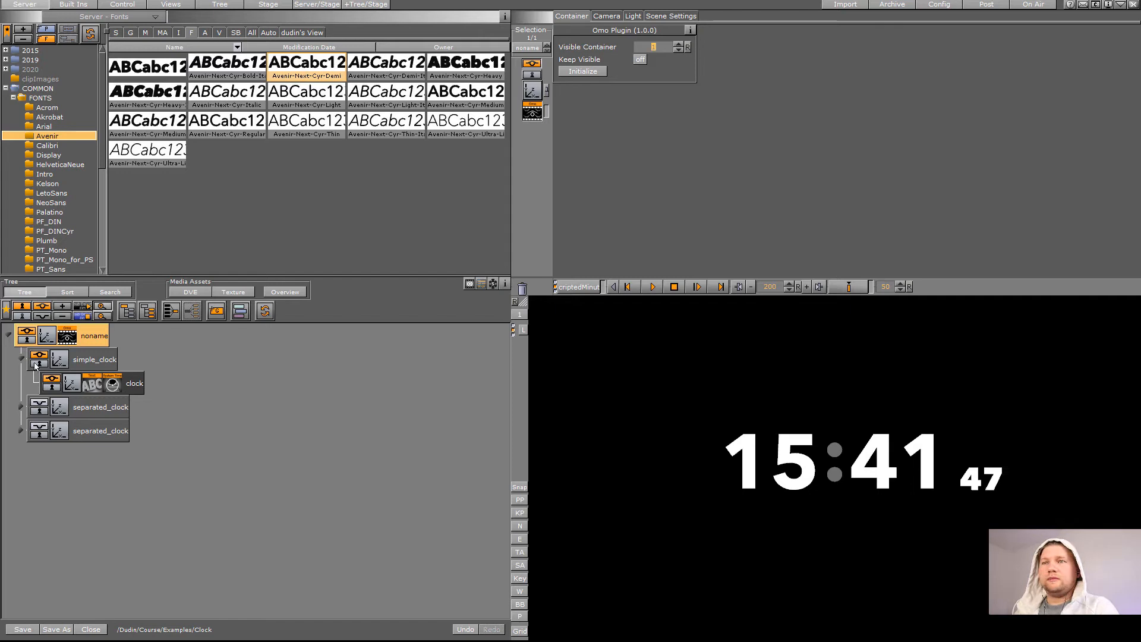
Collapse simple_clock, expand separated_clock and review its hour, minute and tick System_time settings.
click(20, 359)
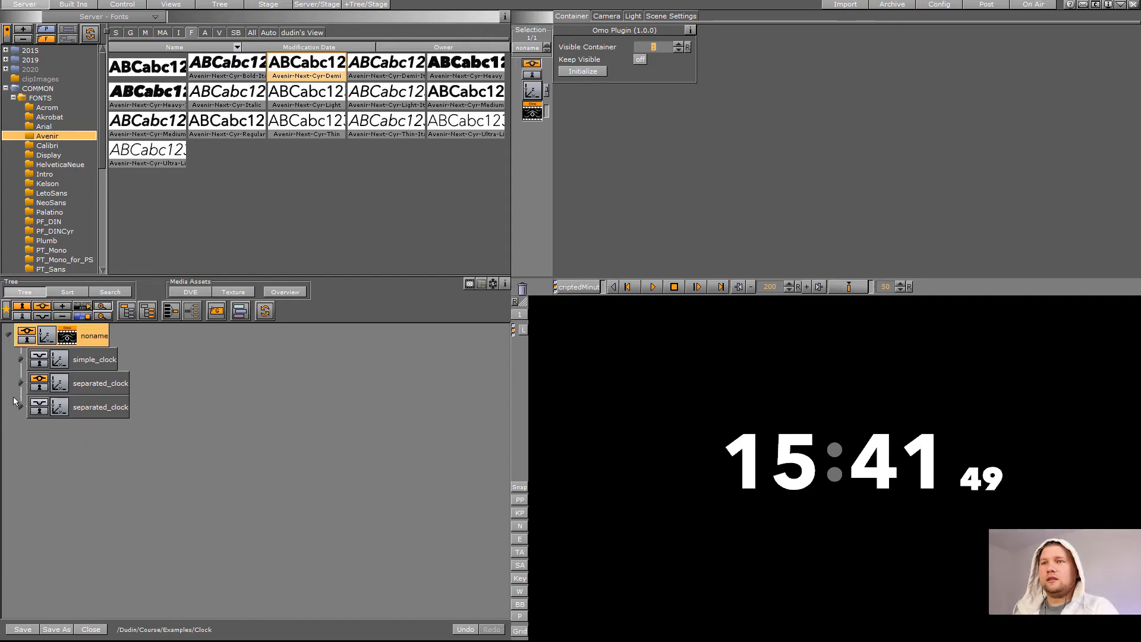
click(18, 384)
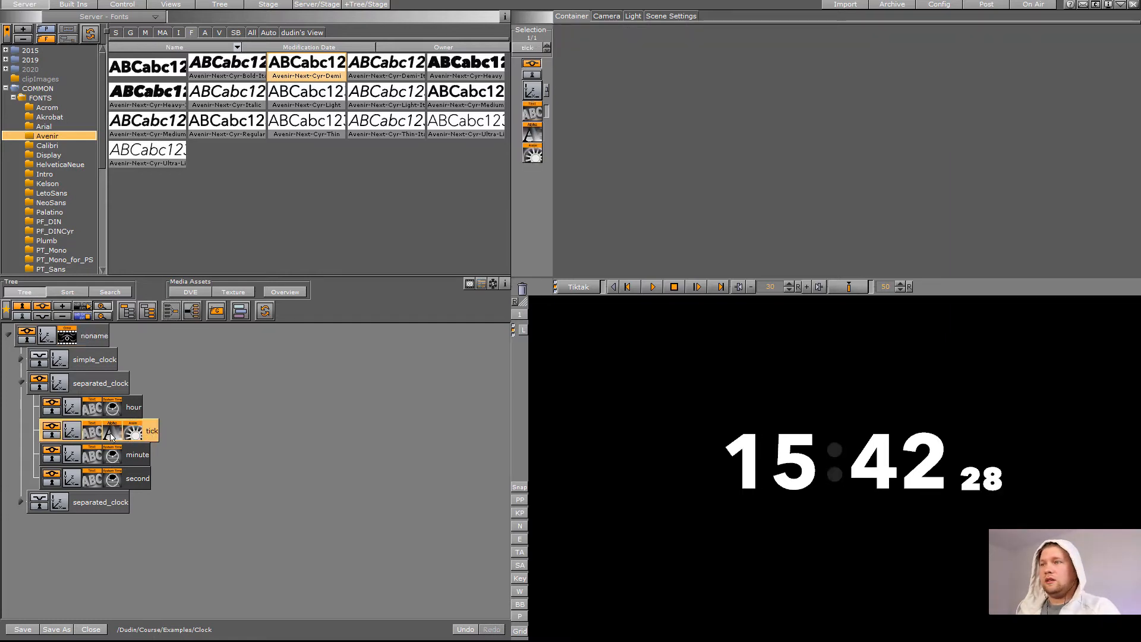
click(133, 407)
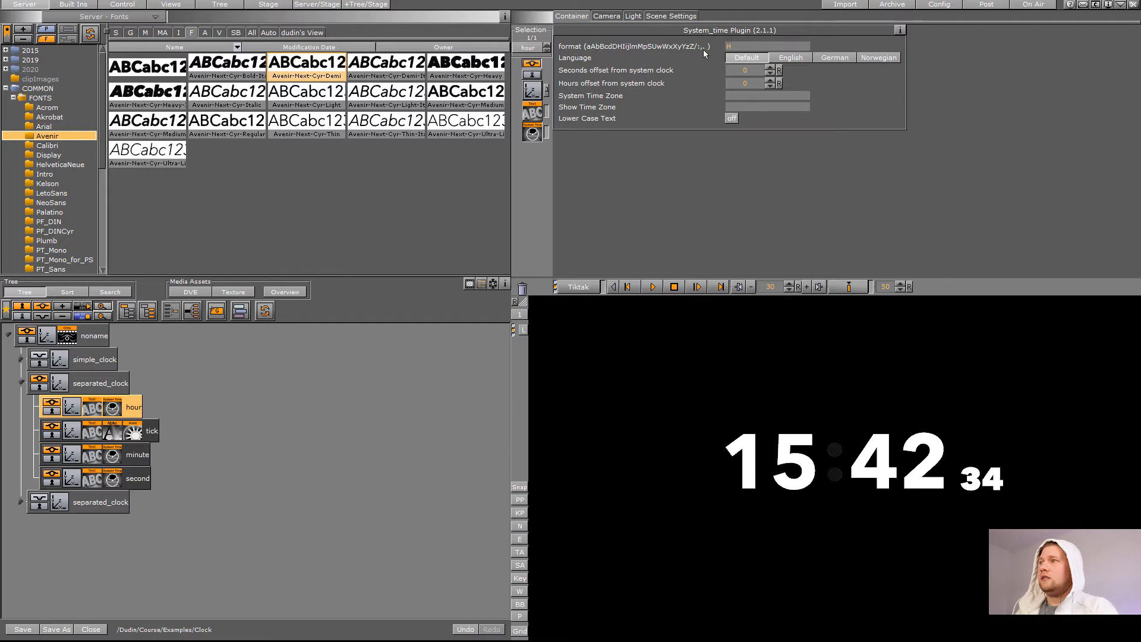
click(137, 454)
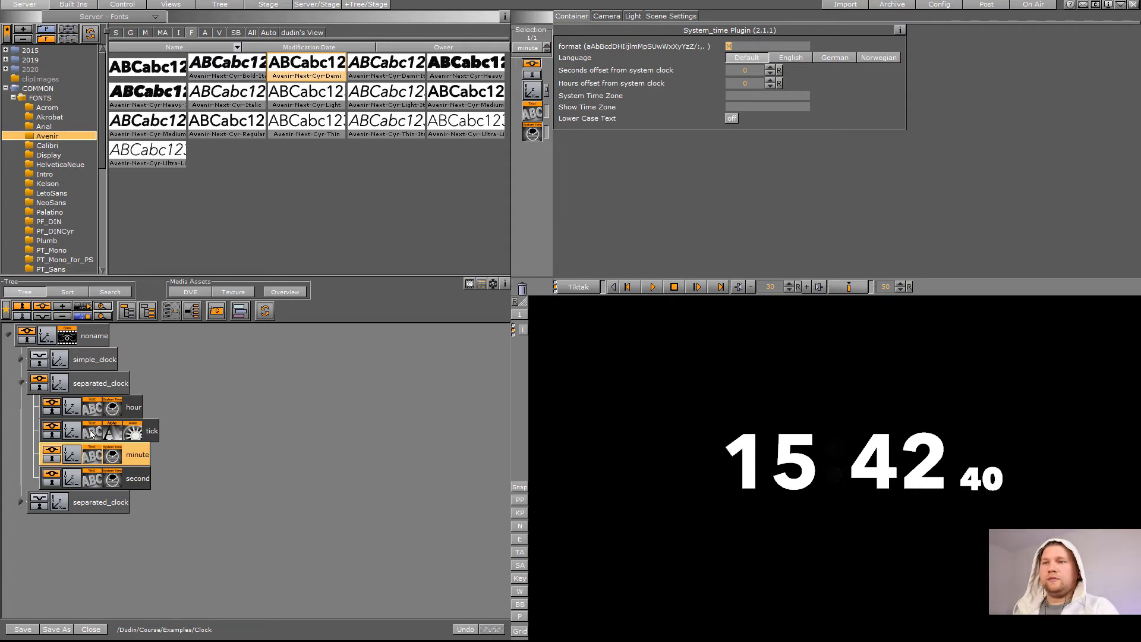
click(137, 431)
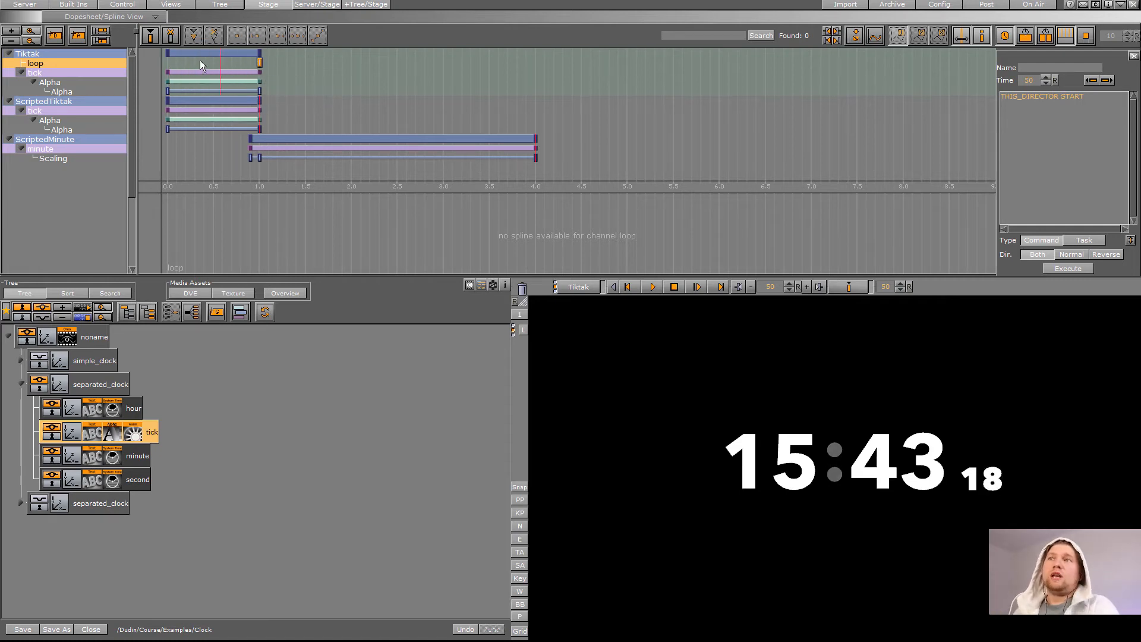
mouse_move(262, 83)
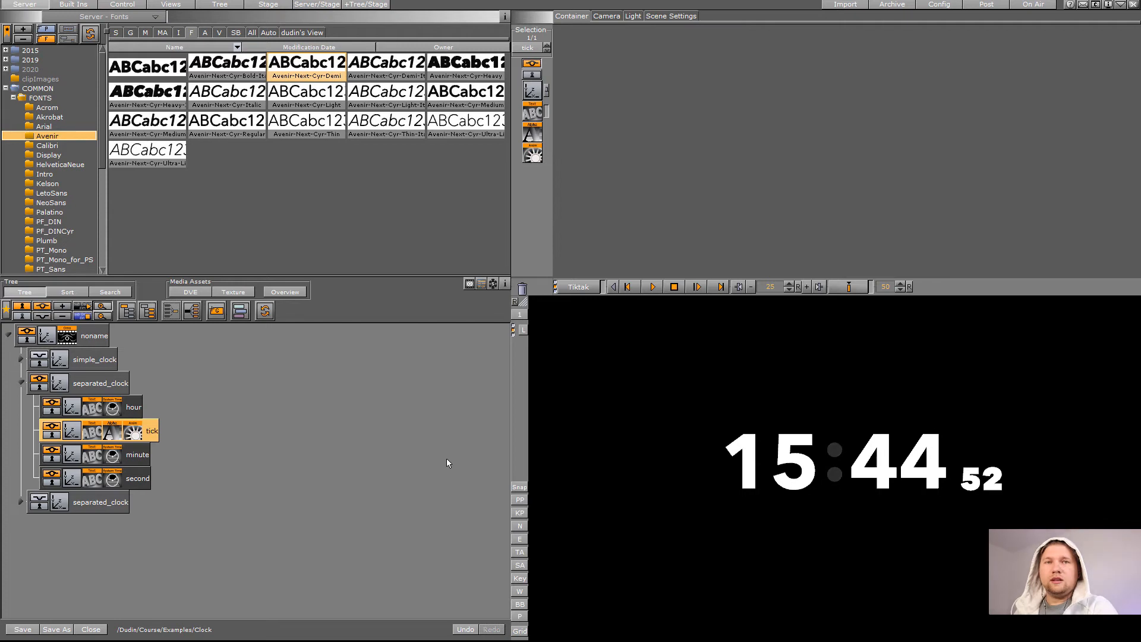
mouse_move(436, 466)
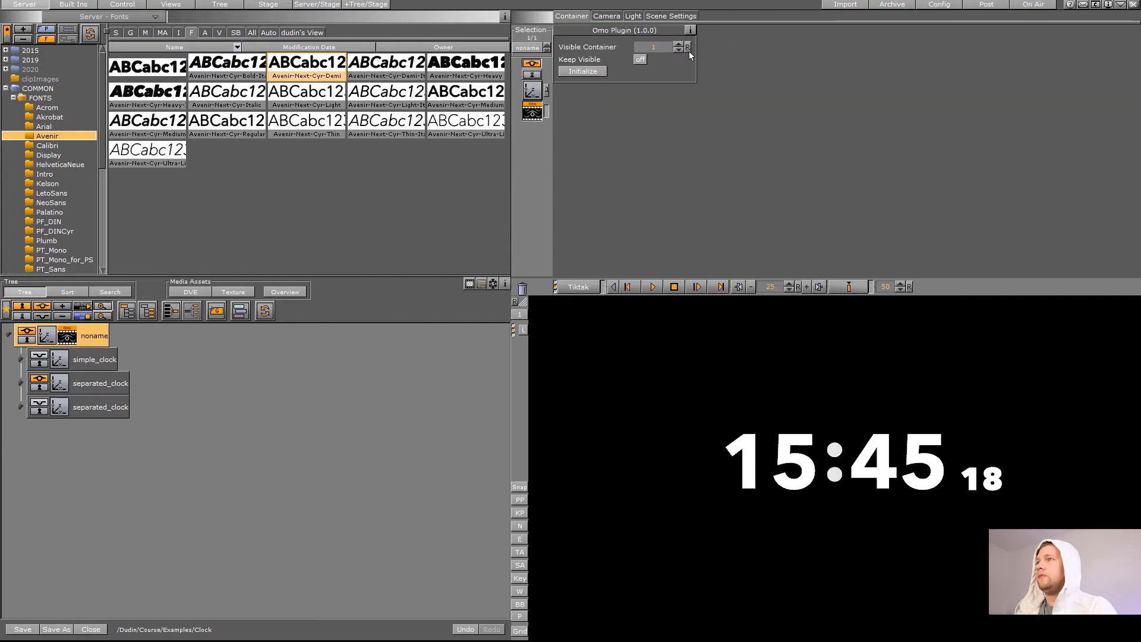
Expand the second separated clock, enable the first and offset its Y position to 61 so both render stacked.
click(679, 44)
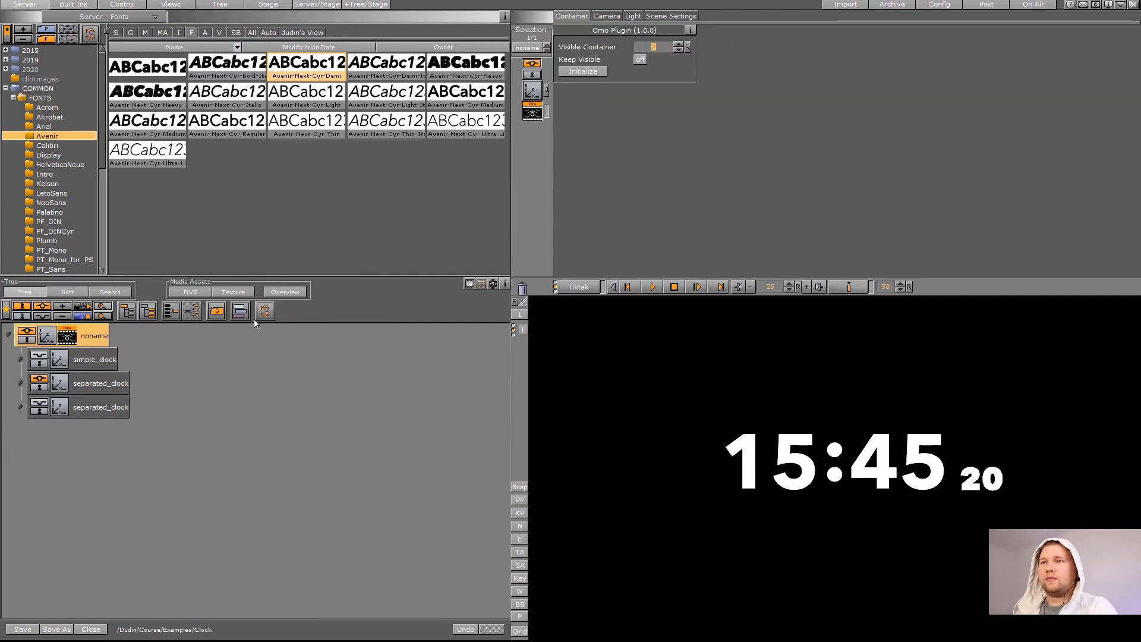
click(22, 408)
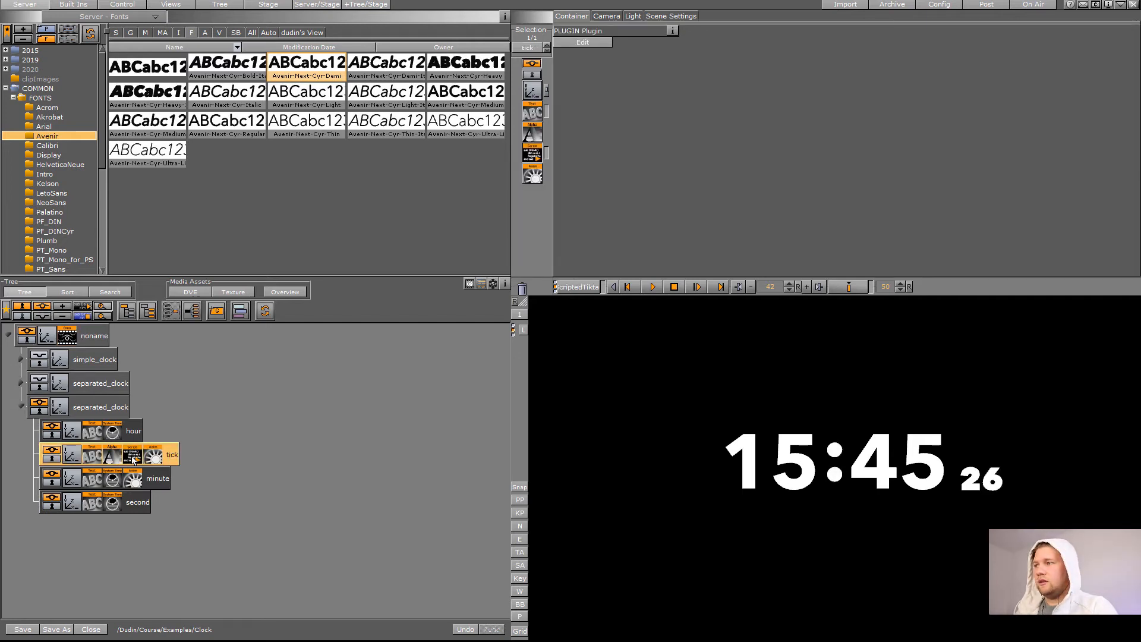
click(100, 383)
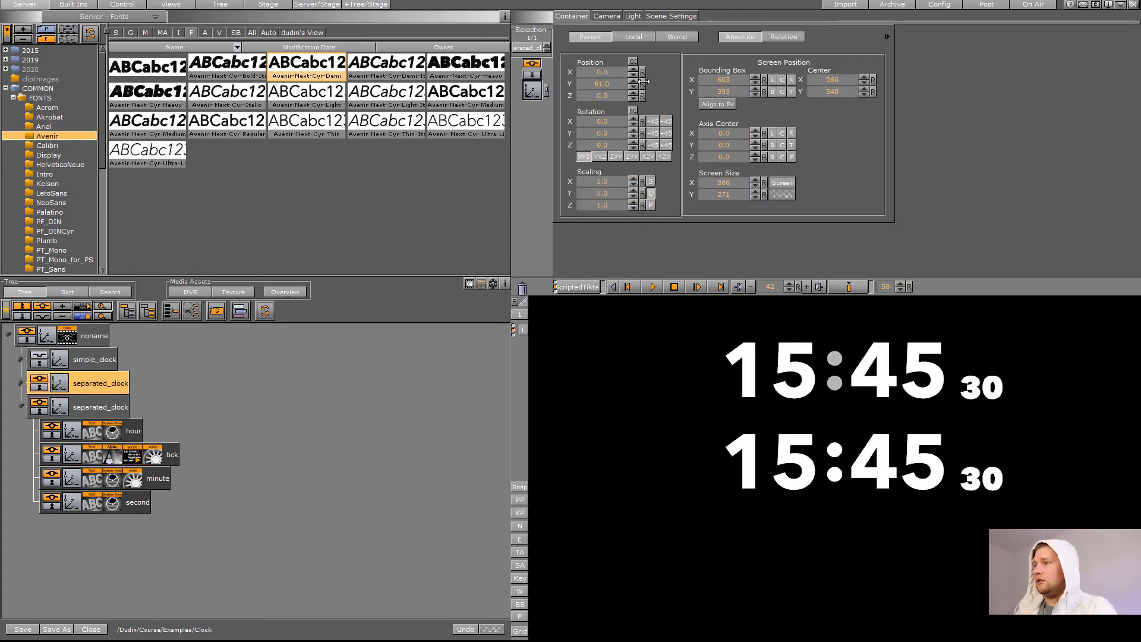
click(716, 105)
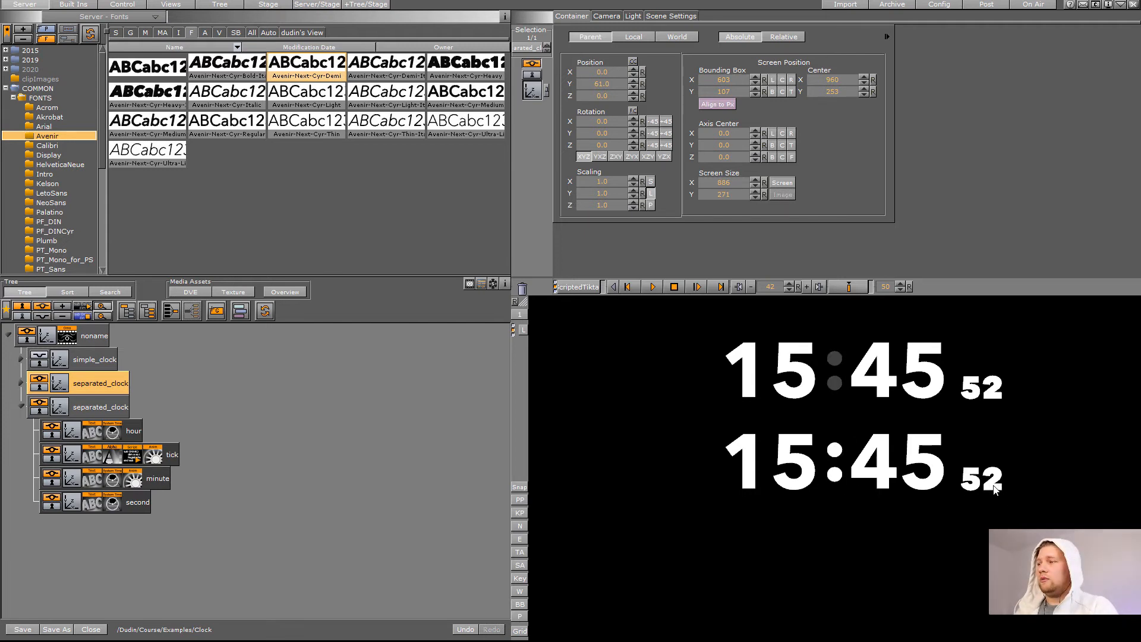
From the scripted tick's script and its d_tiktak variable, bring up the timeline of animation directors.
click(172, 454)
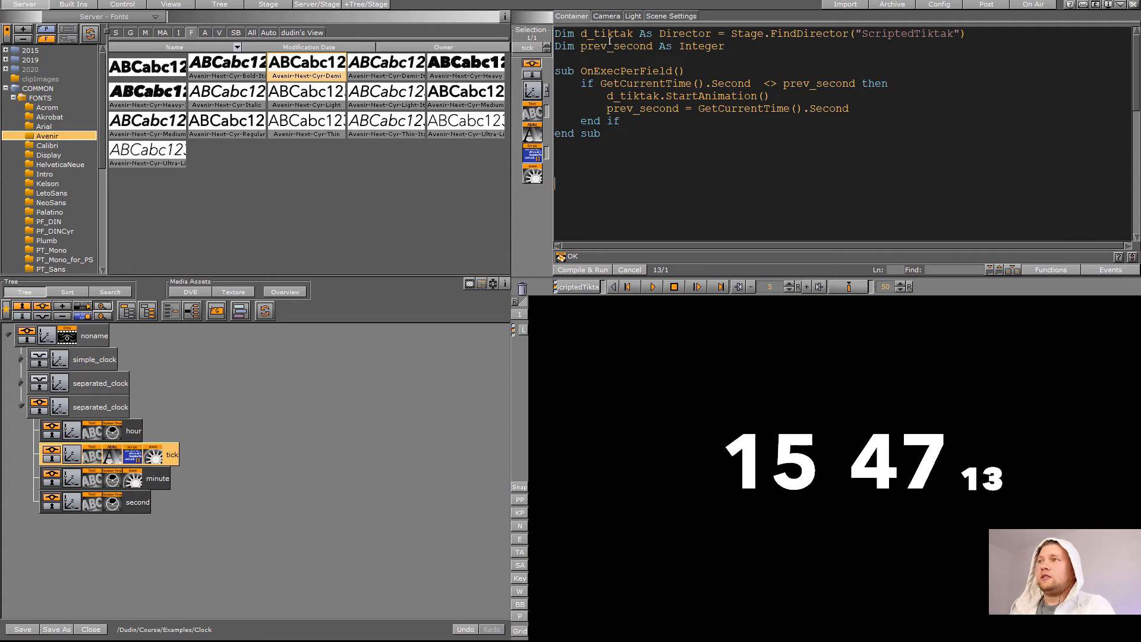
double_click(606, 33)
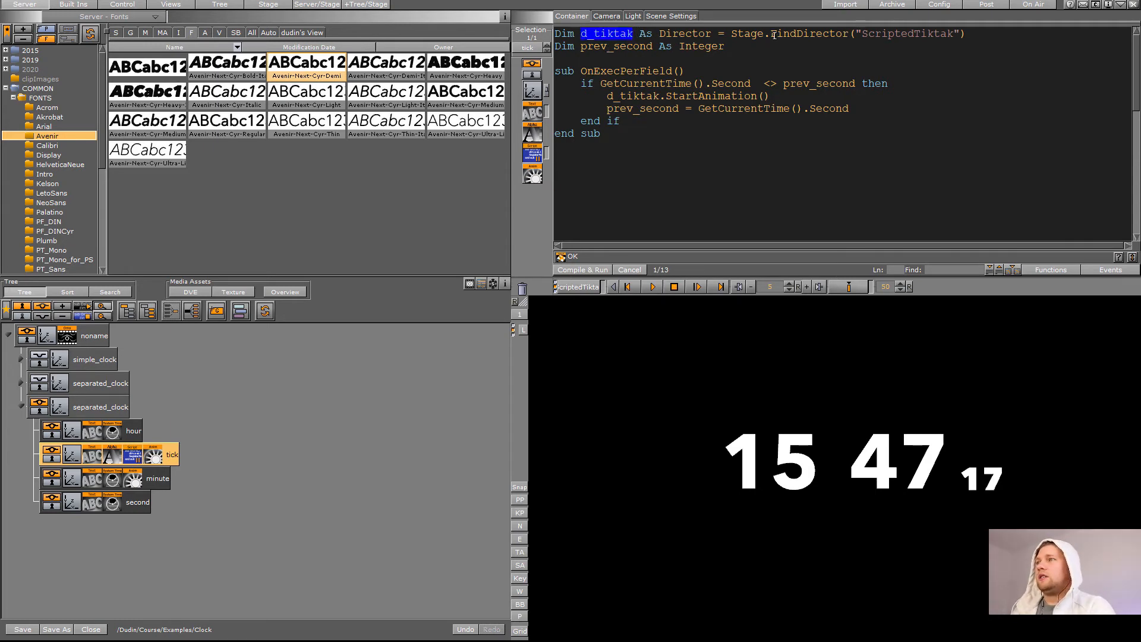
double_click(903, 34)
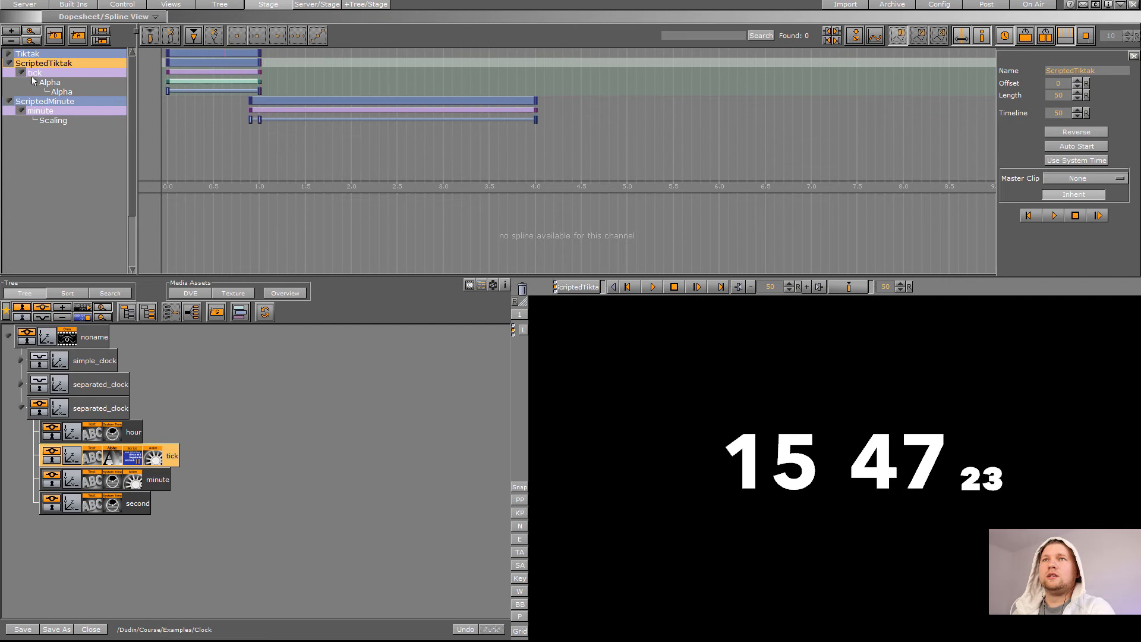
Select the Tiktak director and bring up its context menu before returning to the tick script.
click(27, 53)
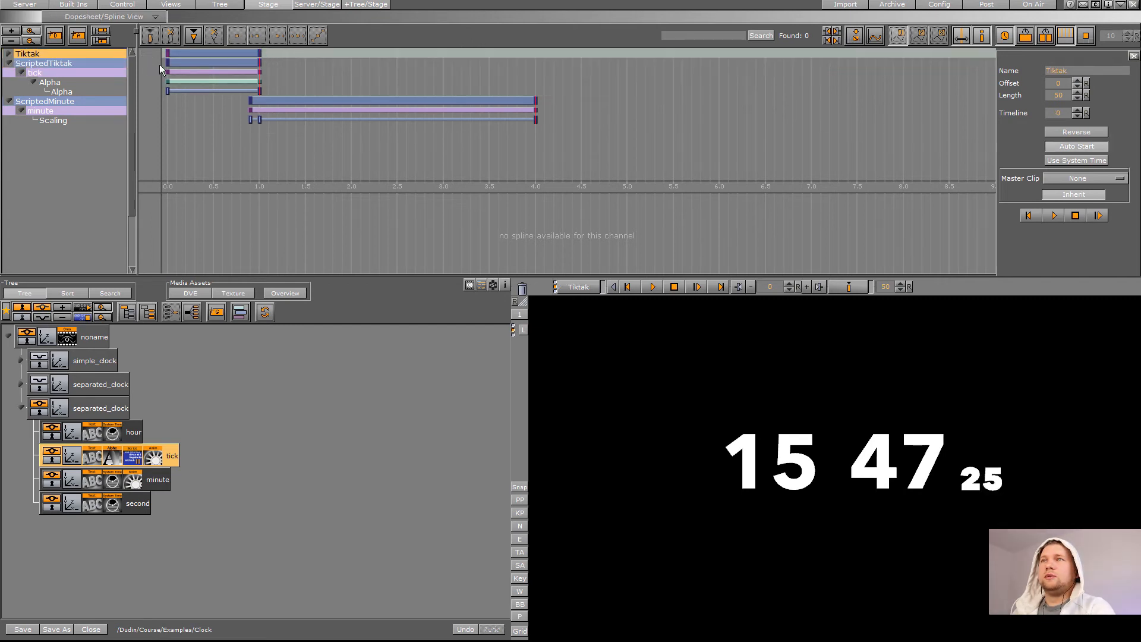
right_click(44, 63)
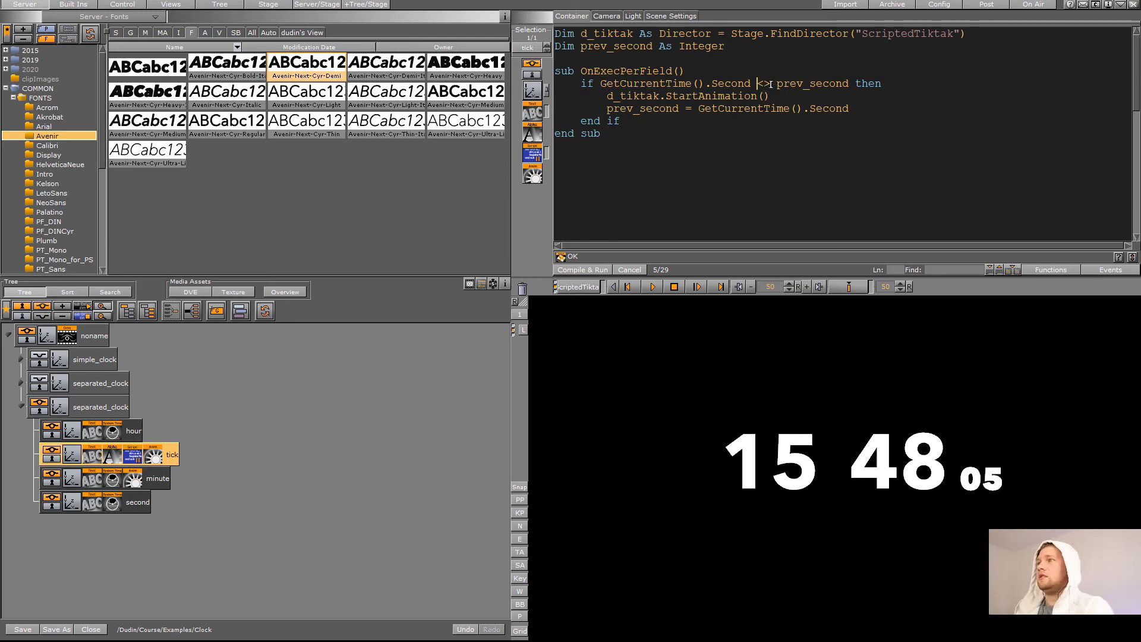
Highlight the second-change condition and the StartAnimation call in the tick script.
double_click(811, 83)
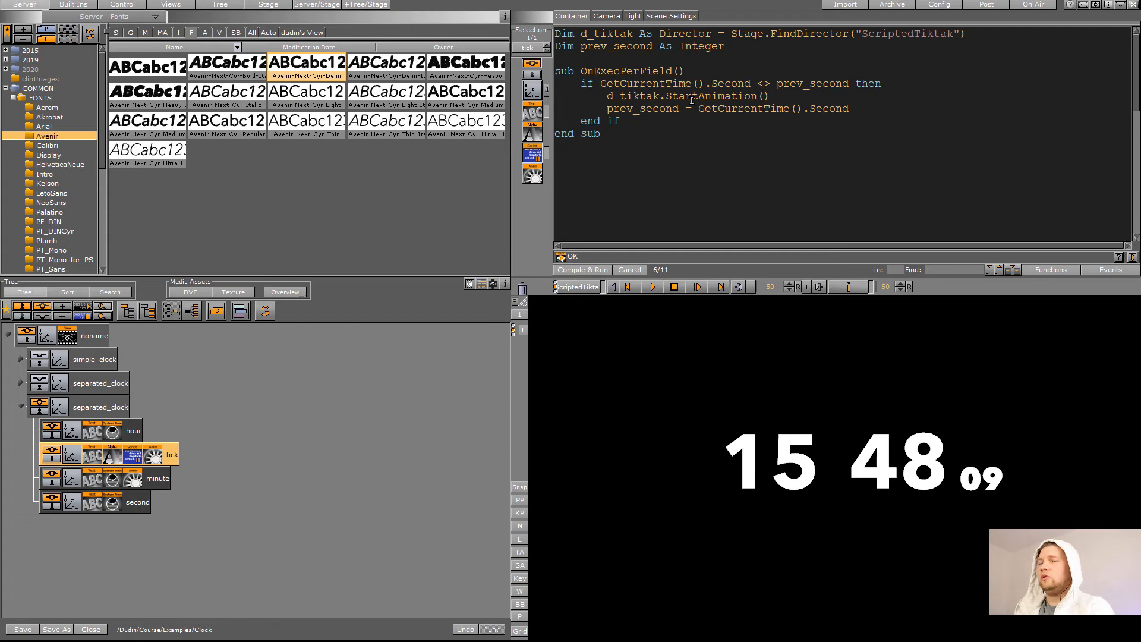
double_click(622, 96)
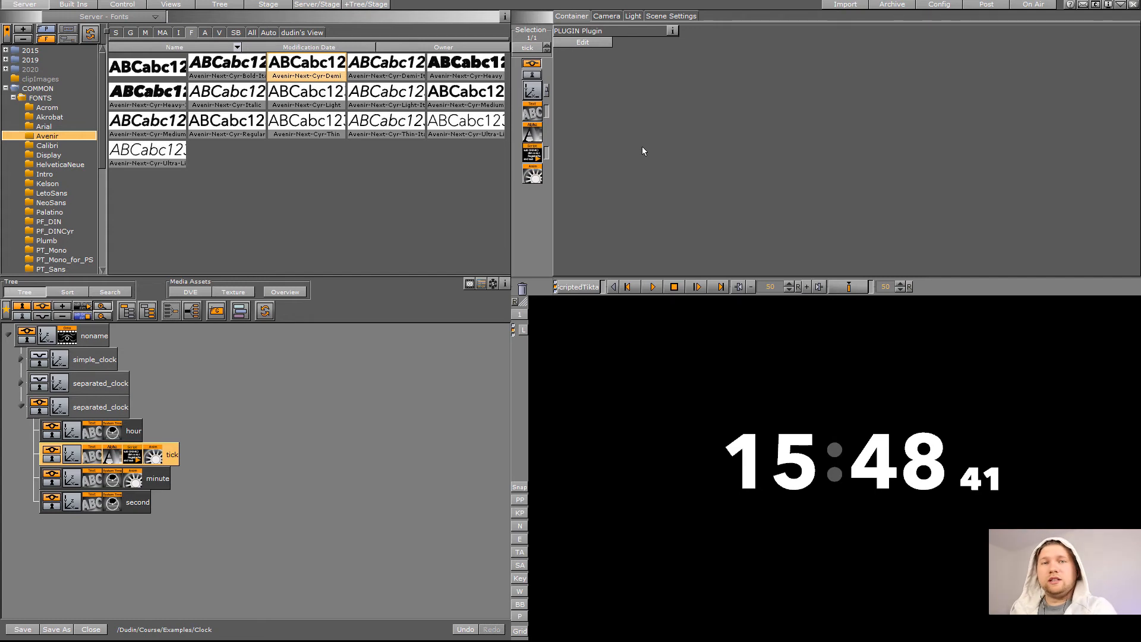
mouse_move(654, 164)
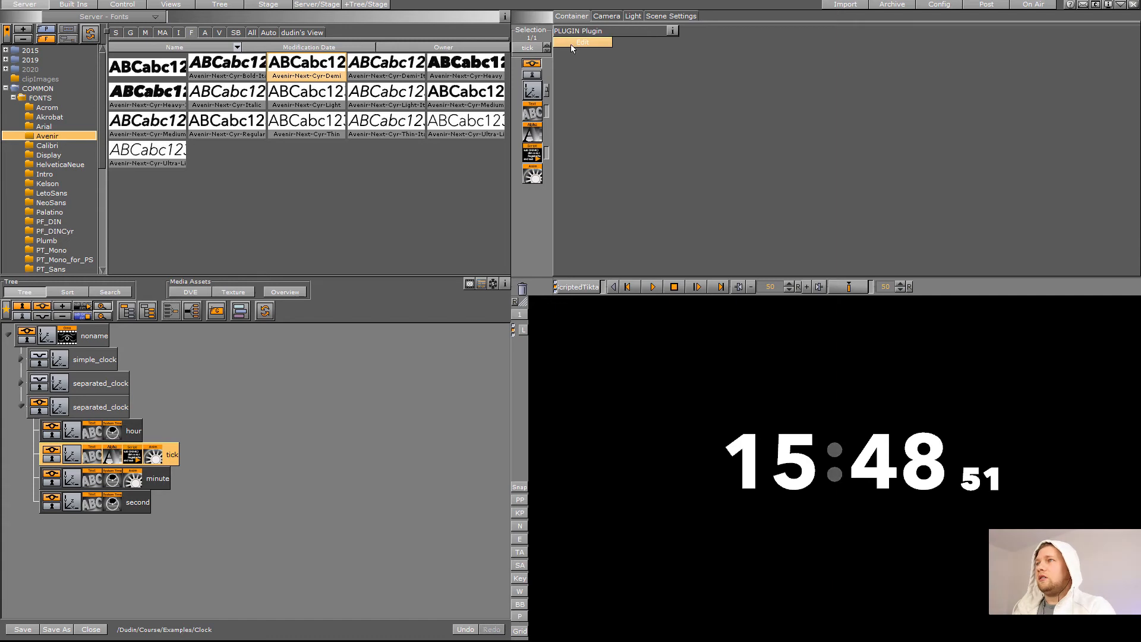
Reopen the tick container's script for editing on the way to the ScriptedMinute director.
click(582, 43)
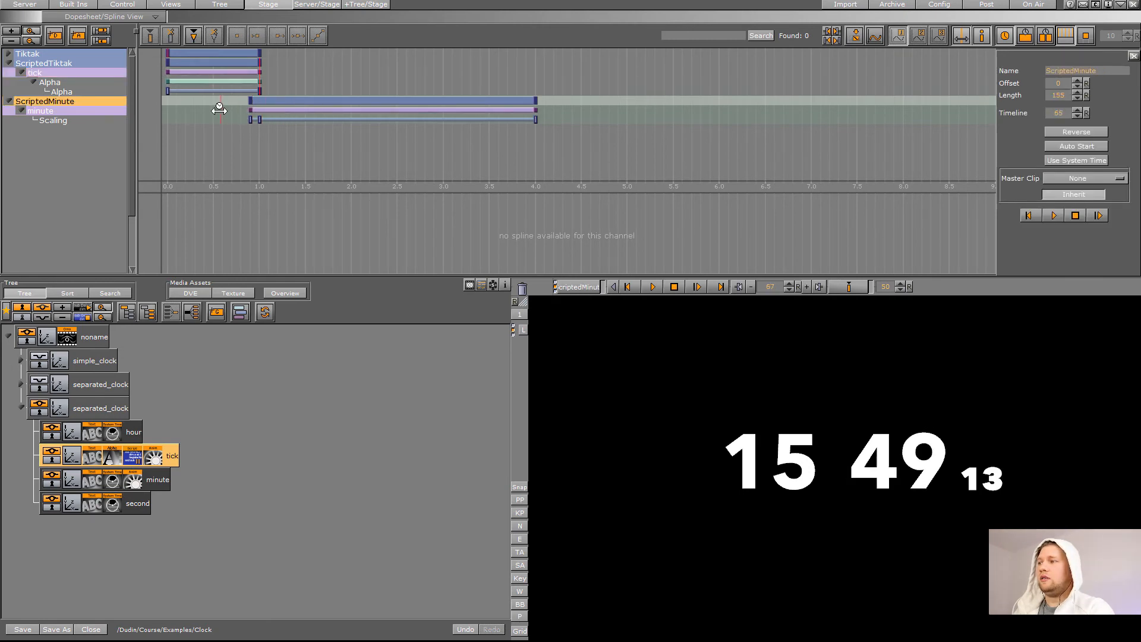
Choose the ScriptedMinute director and play its minute-change animation.
click(651, 286)
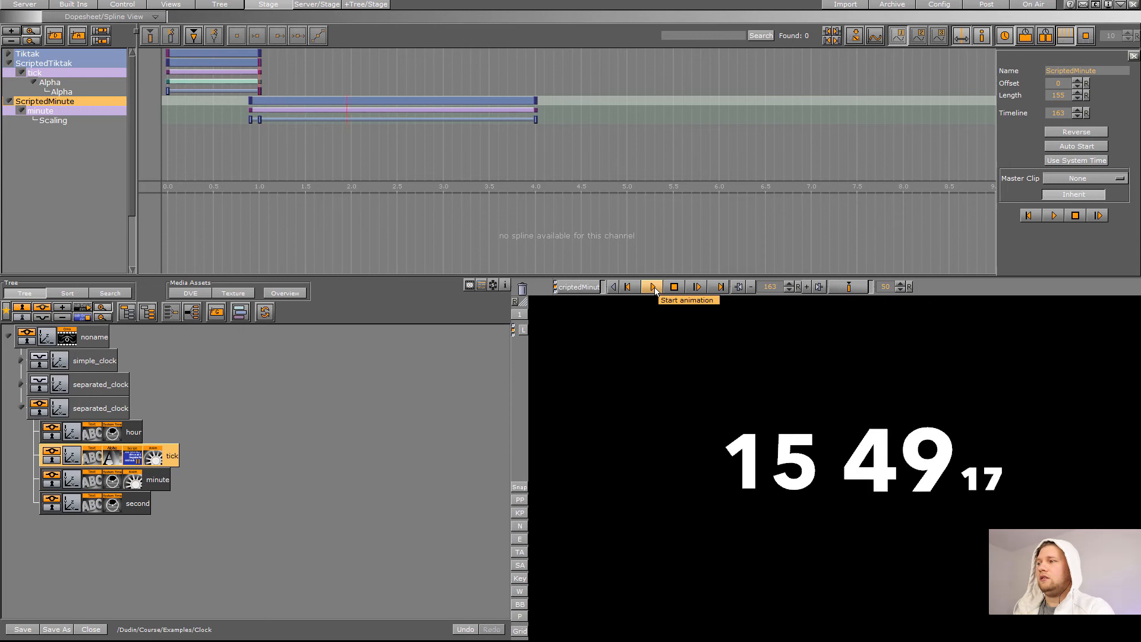
click(651, 286)
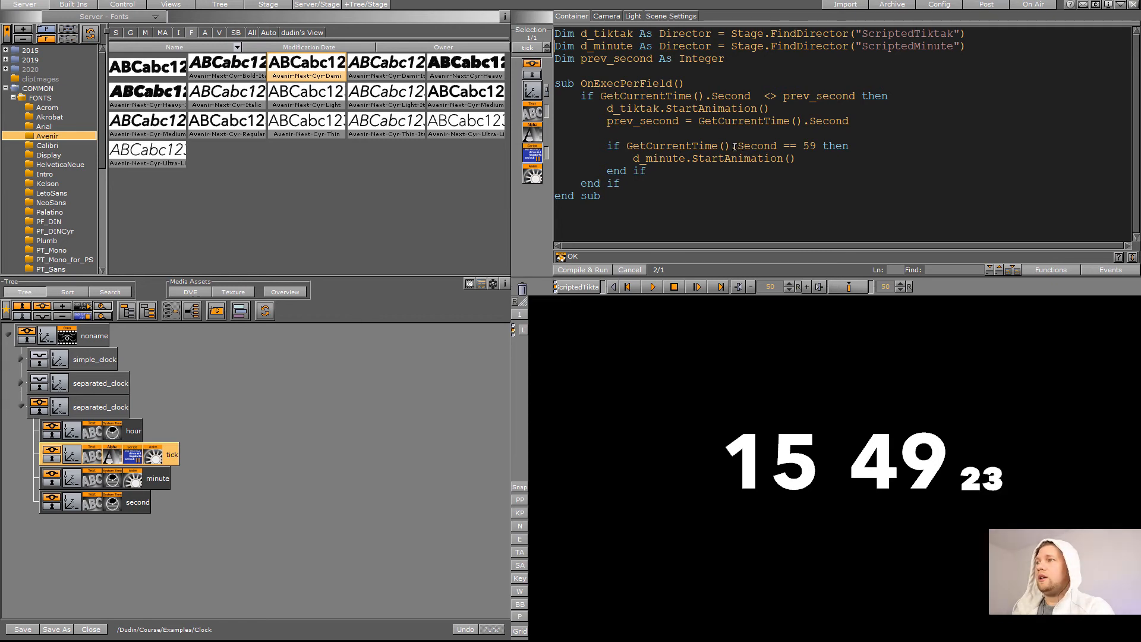
Select a word in the updated tick script before compiling and closing the editor.
double_click(702, 145)
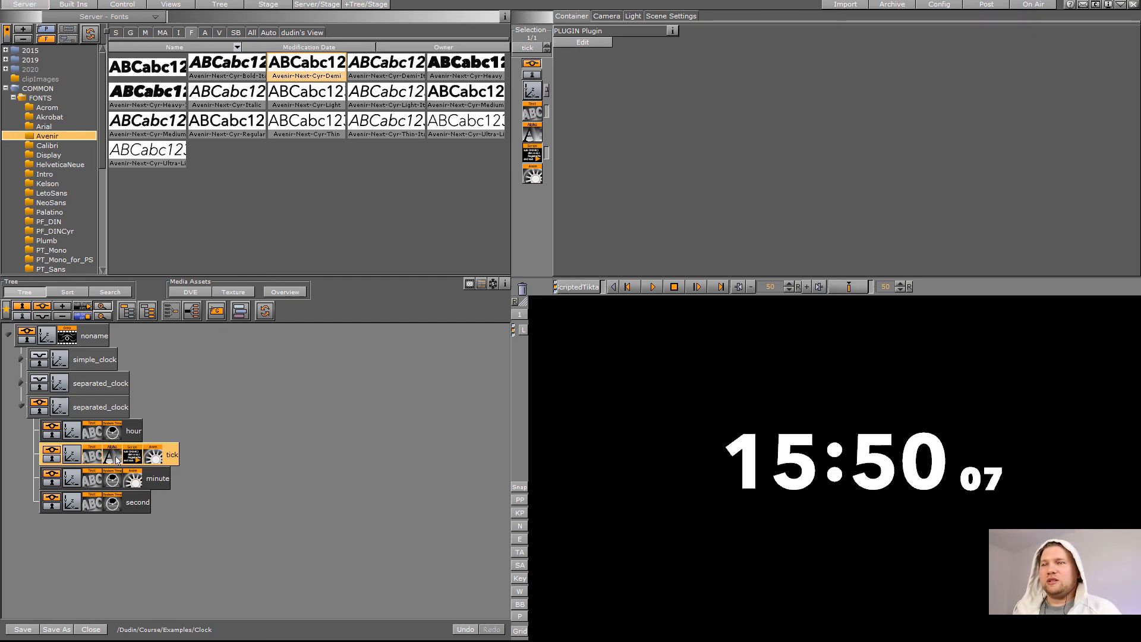
Select the minute text in the scene tree to show its System_time settings.
click(157, 479)
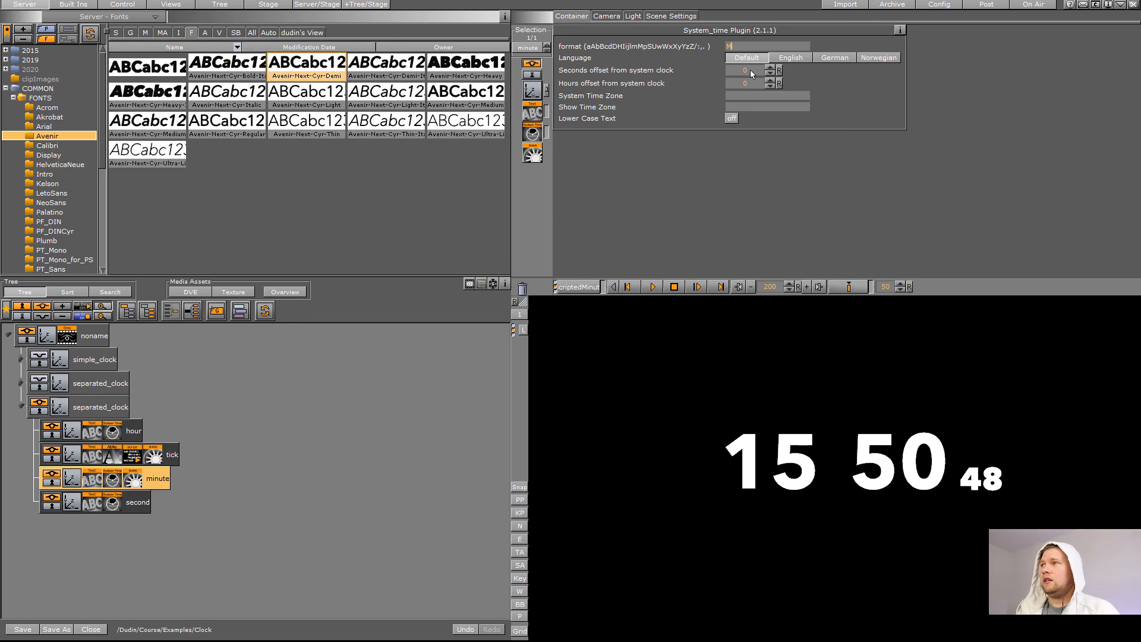
Nudge the minute's seconds offset to force a minute change, then raise the hour to 17:51.
click(12, 628)
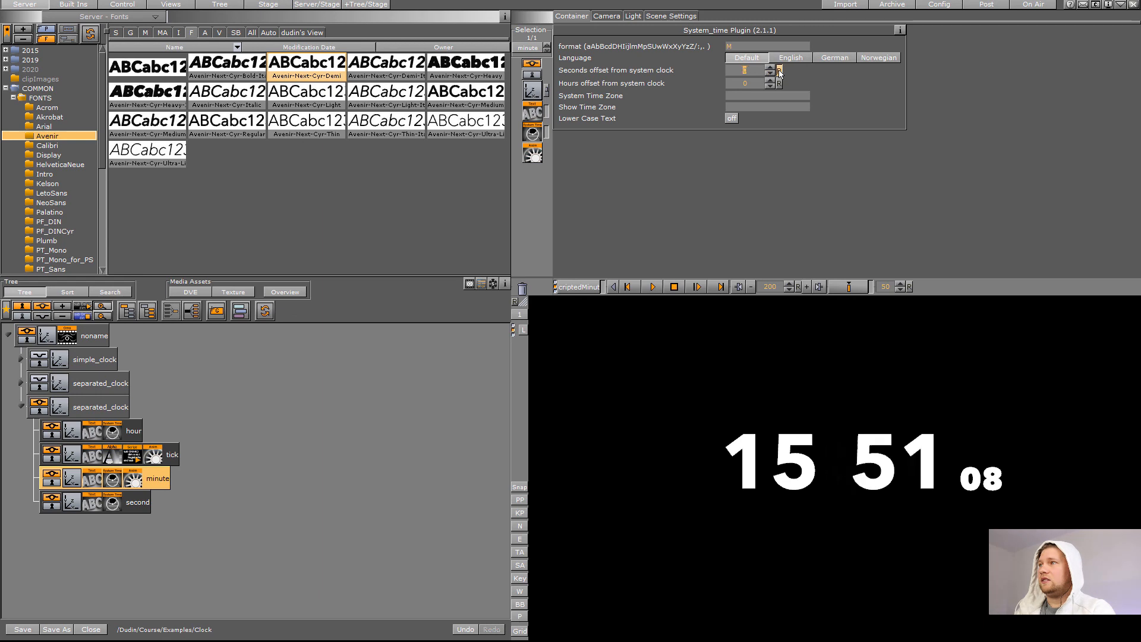
click(133, 430)
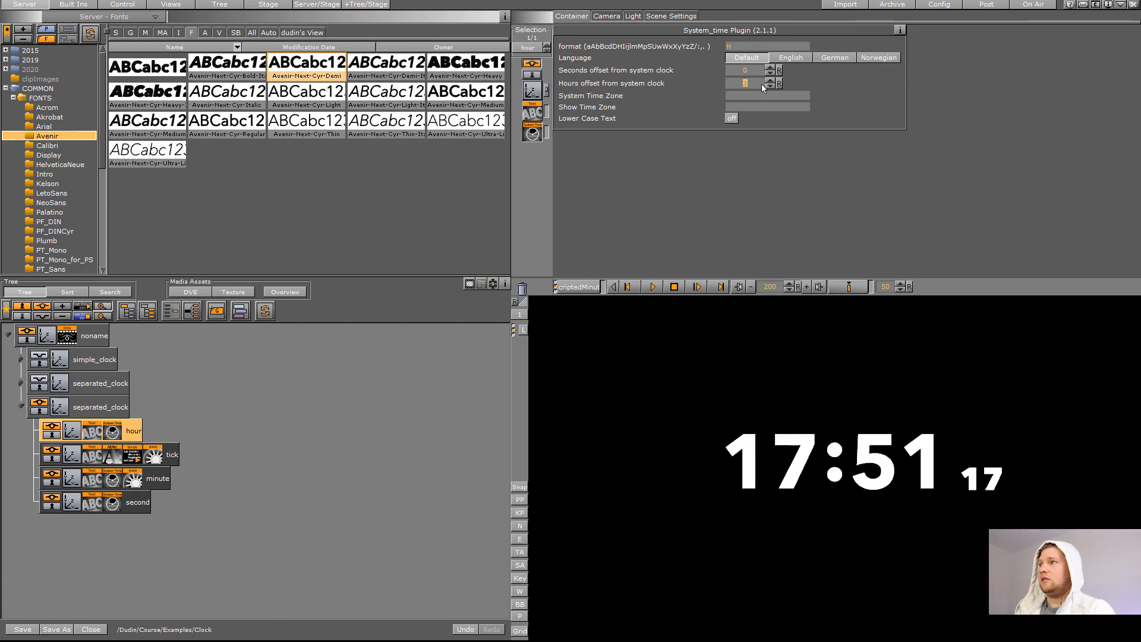
Change the hours offset further so the clock reads 11:51.
click(770, 85)
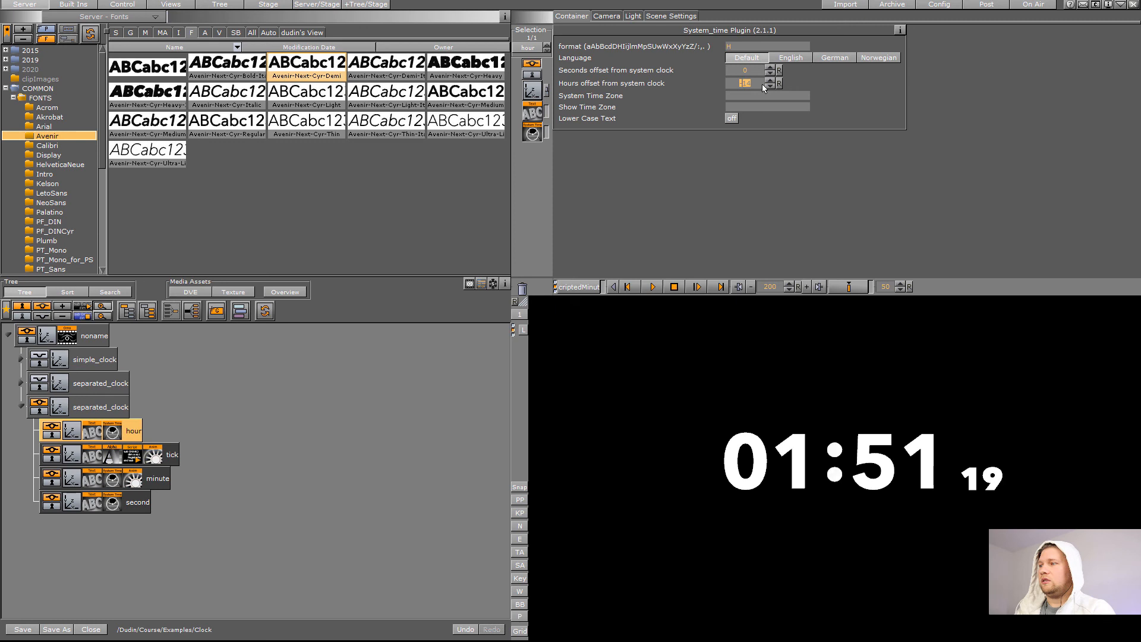
click(742, 81)
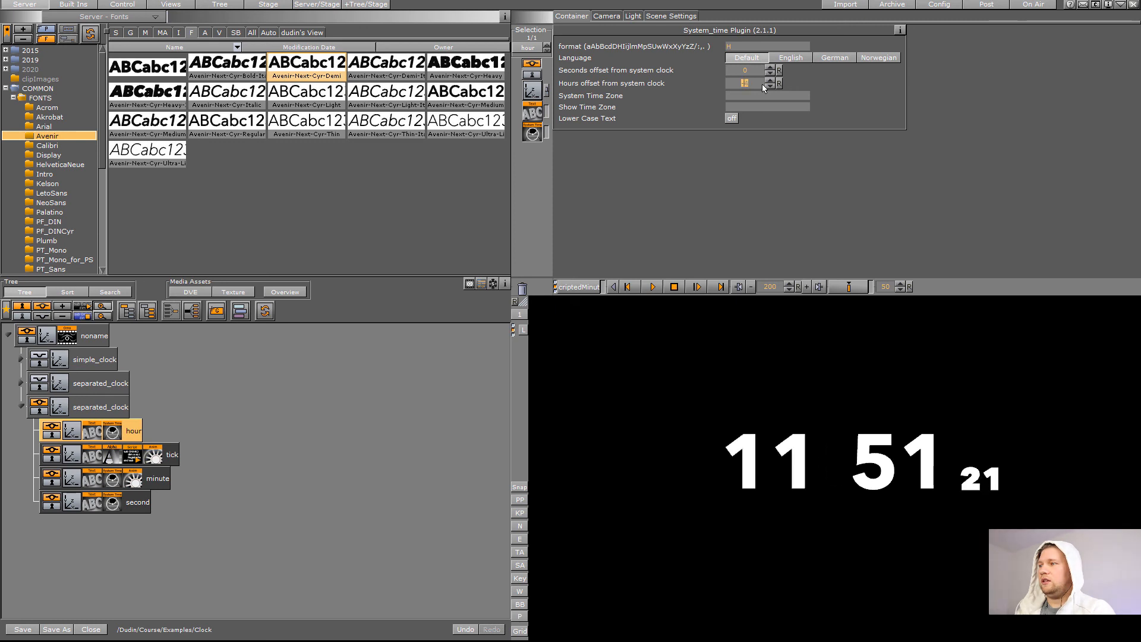